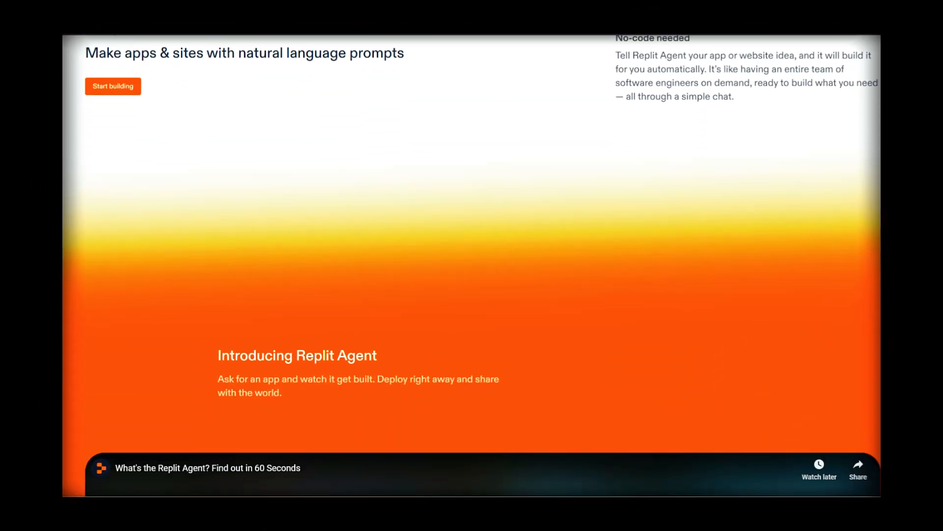
scroll(down, 3)
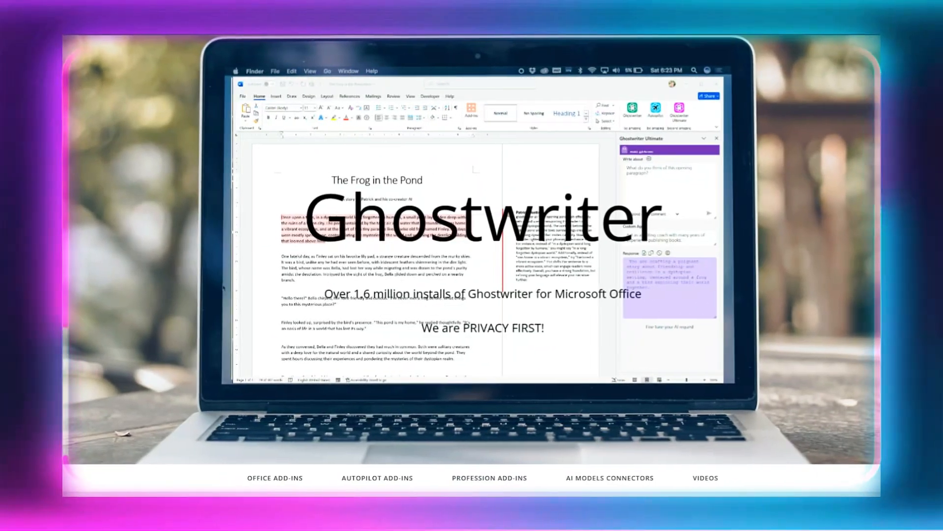
scroll(down, 3)
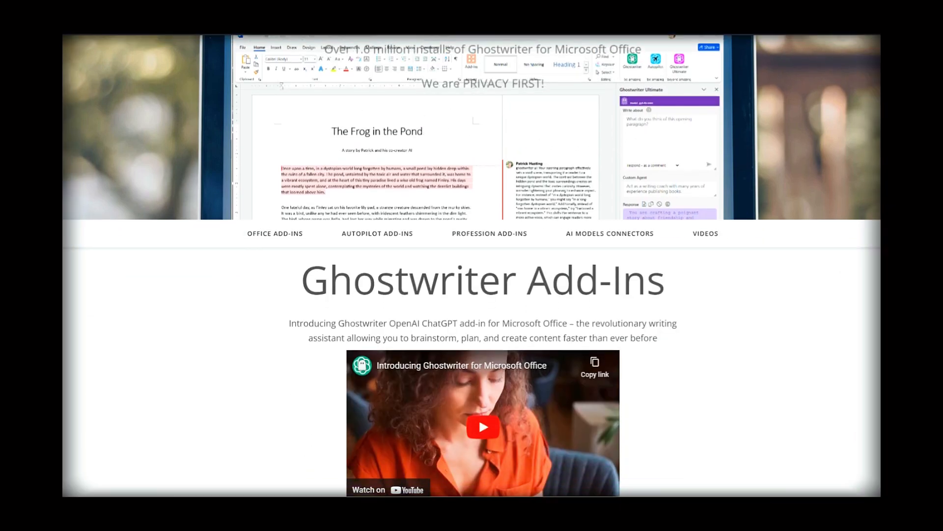
scroll(down, 3)
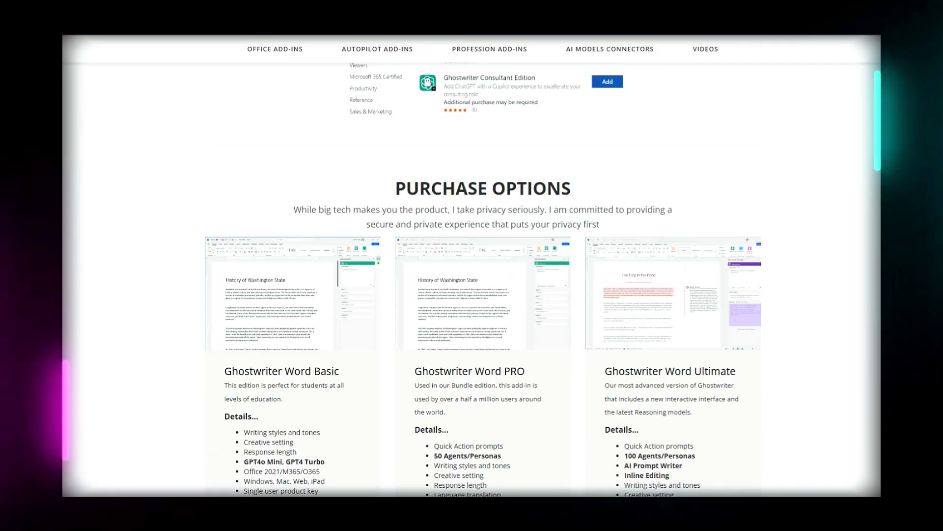
scroll(down, 3)
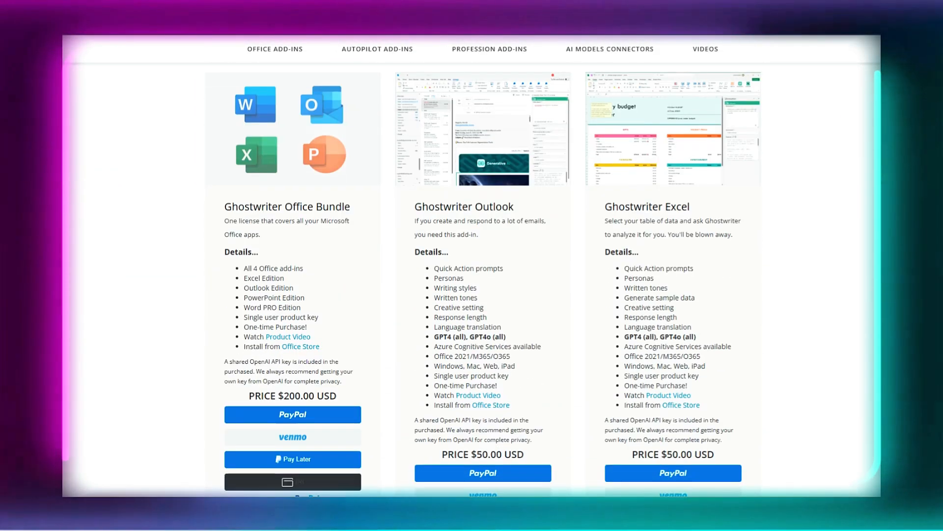